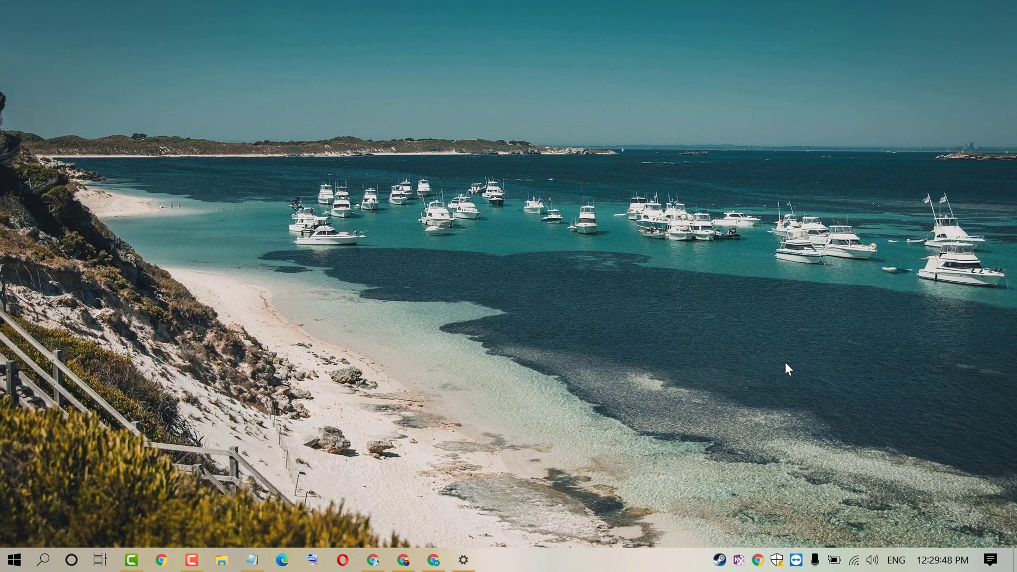
pyautogui.moveTo(554, 469)
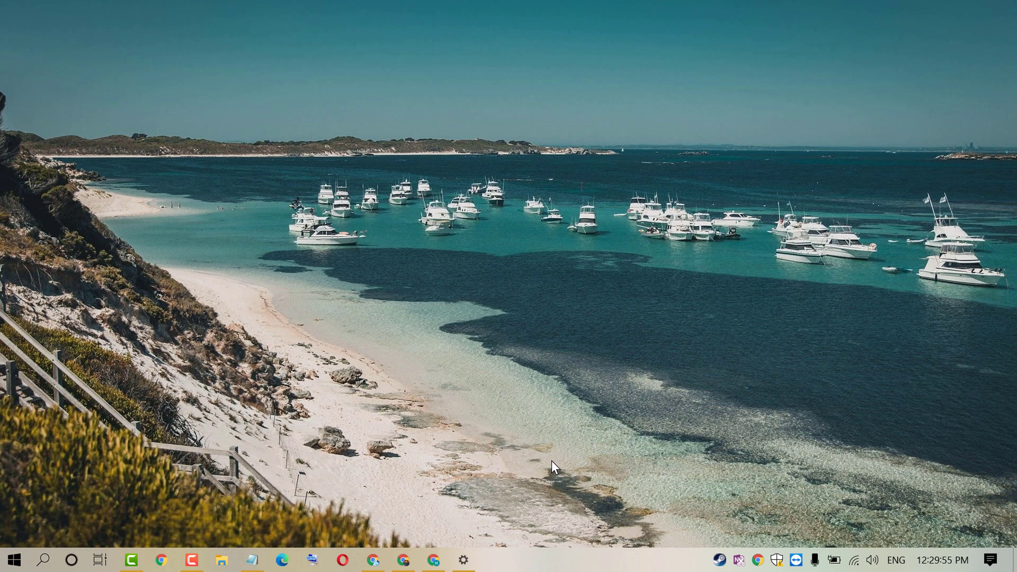
pyautogui.moveTo(697, 348)
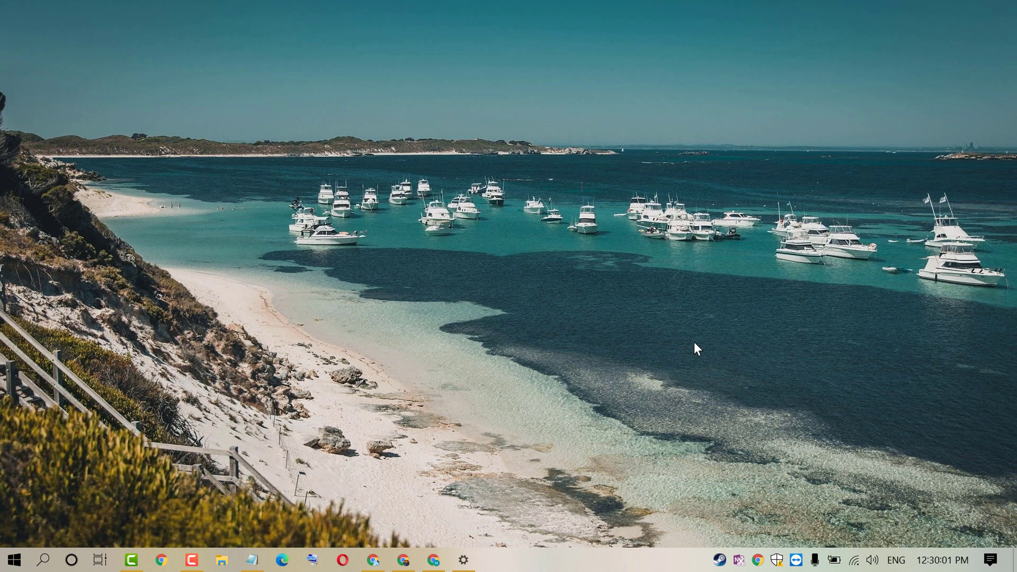
pyautogui.moveTo(797, 353)
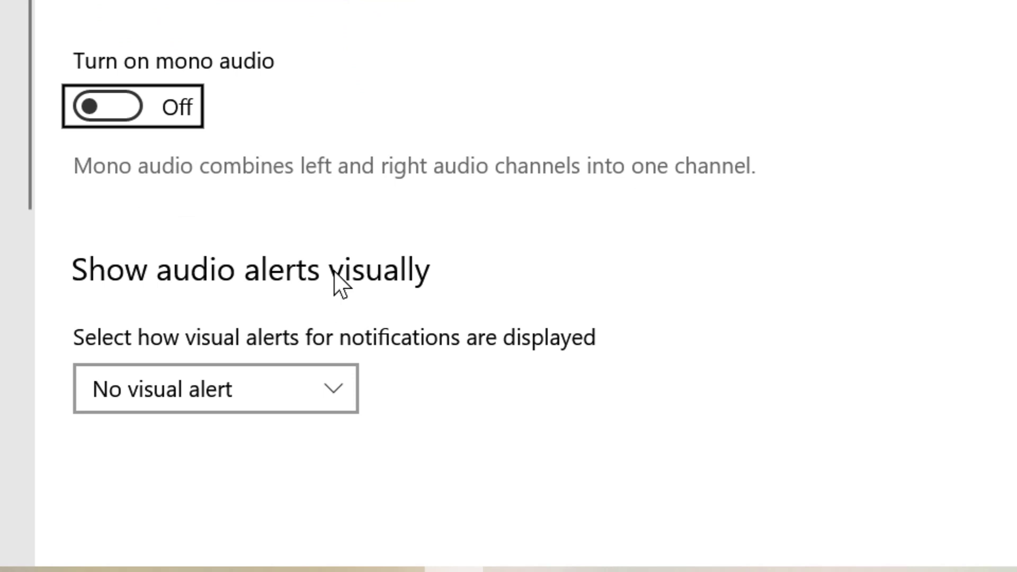
pyautogui.moveTo(153, 356)
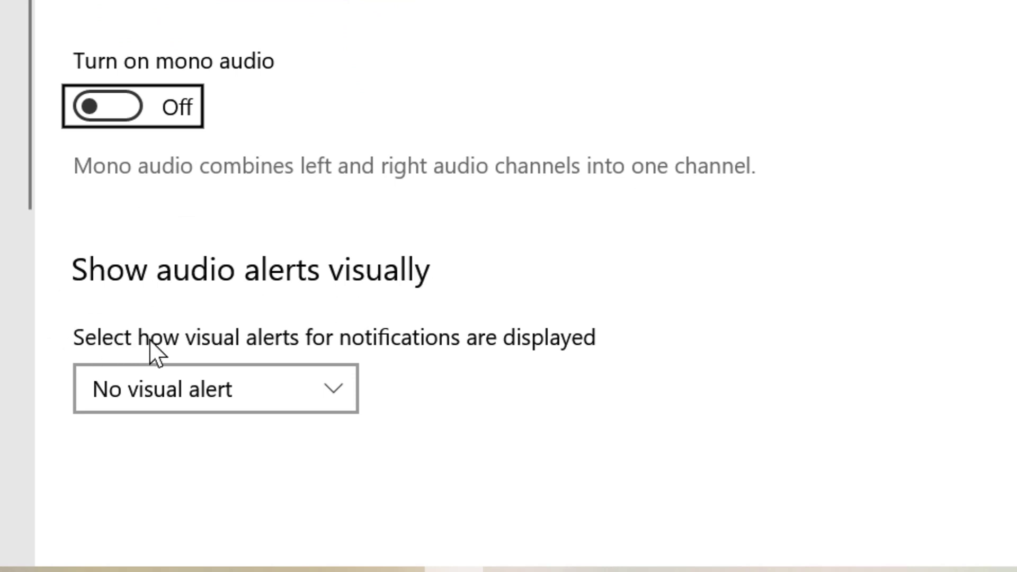
pyautogui.moveTo(276, 367)
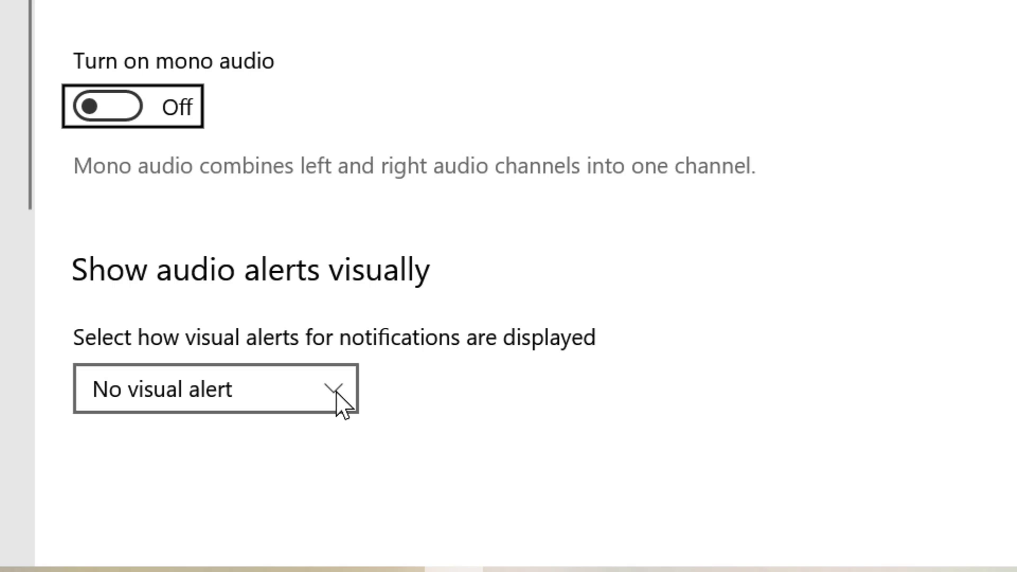
# - Set visual alerts for notifications to 'Flash the title bar of the active window'
pyautogui.click(214, 390)
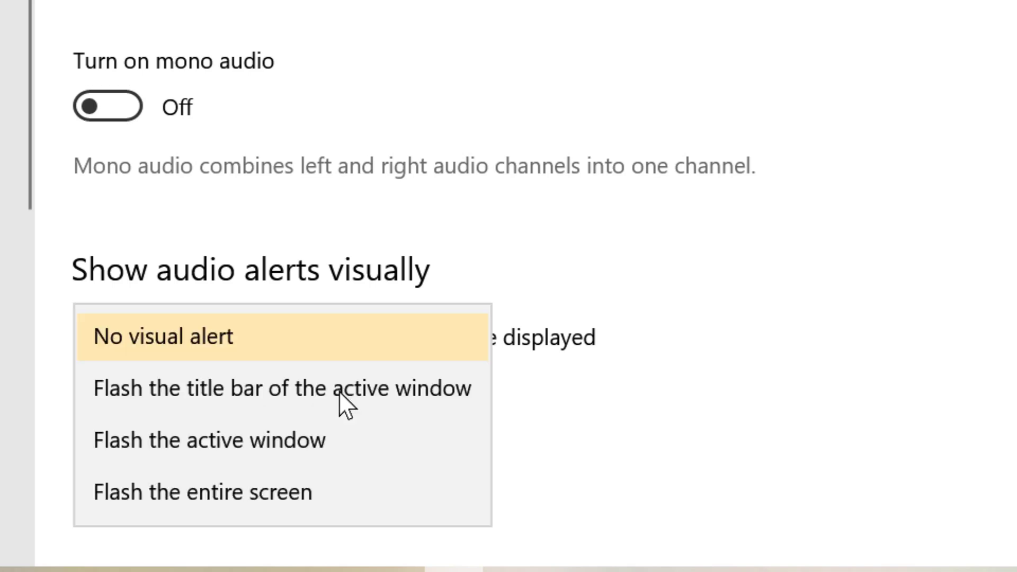
pyautogui.moveTo(274, 397)
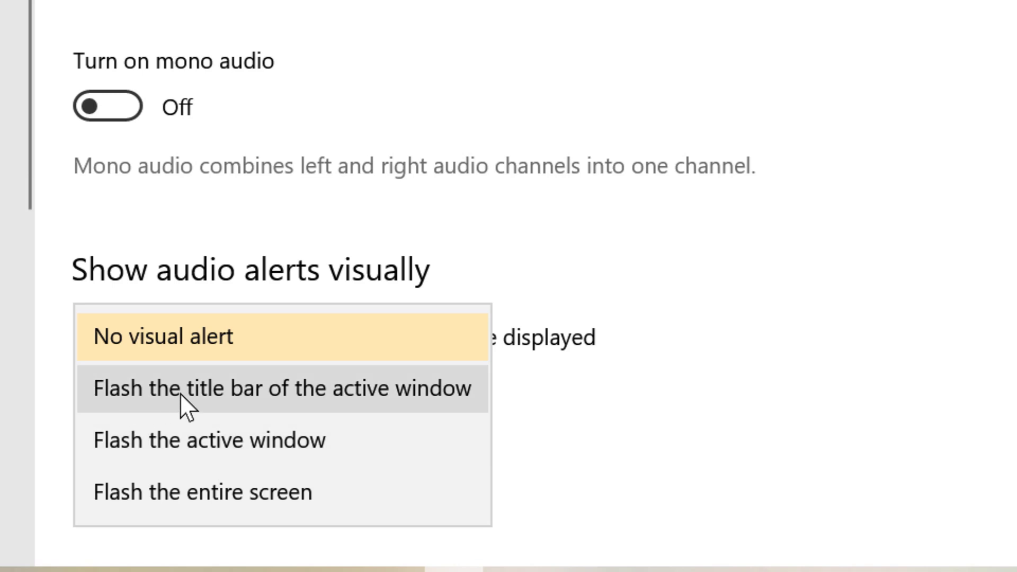
pyautogui.moveTo(328, 419)
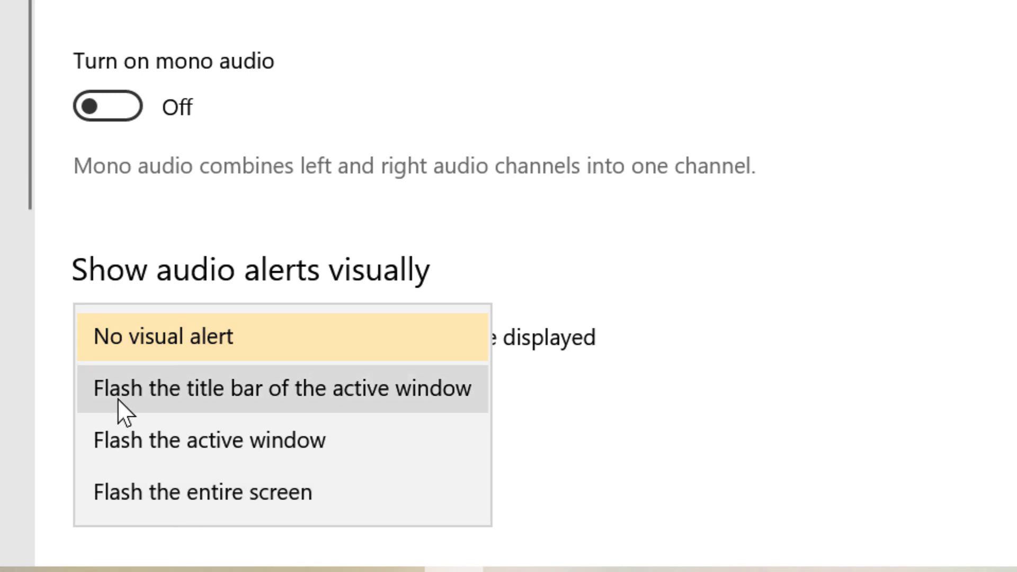
pyautogui.moveTo(260, 403)
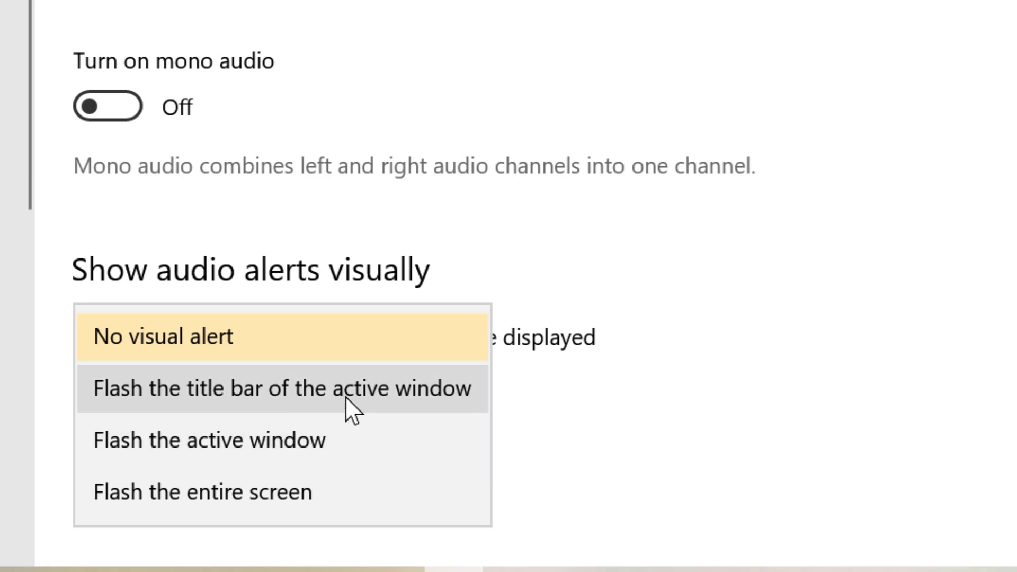
pyautogui.click(274, 388)
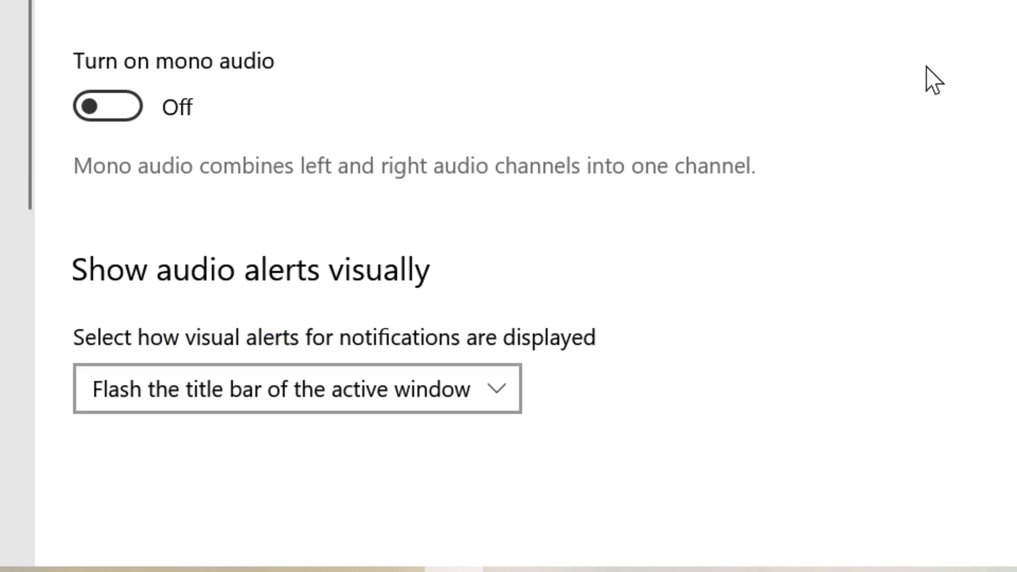
pyautogui.moveTo(726, 306)
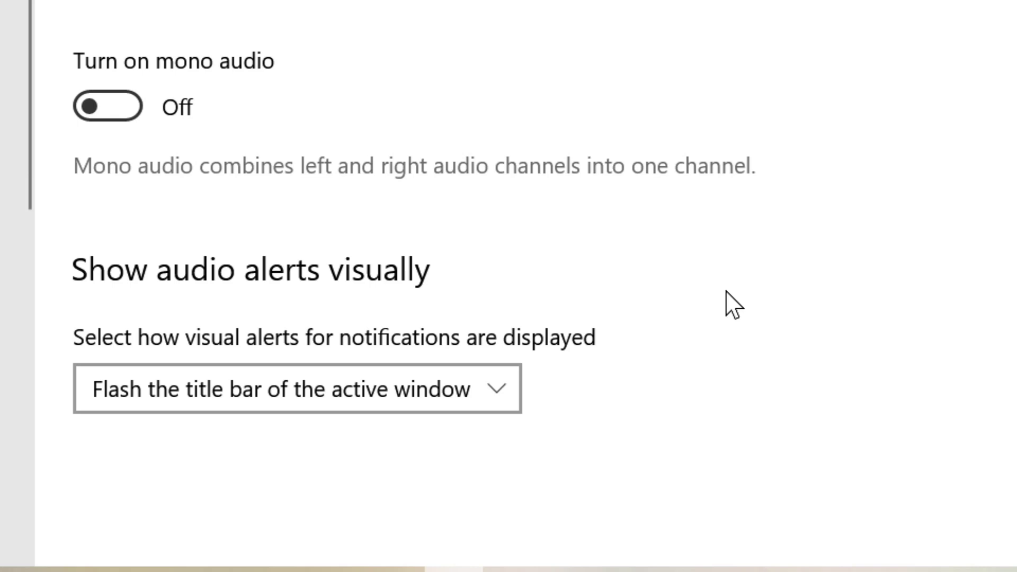
pyautogui.moveTo(697, 237)
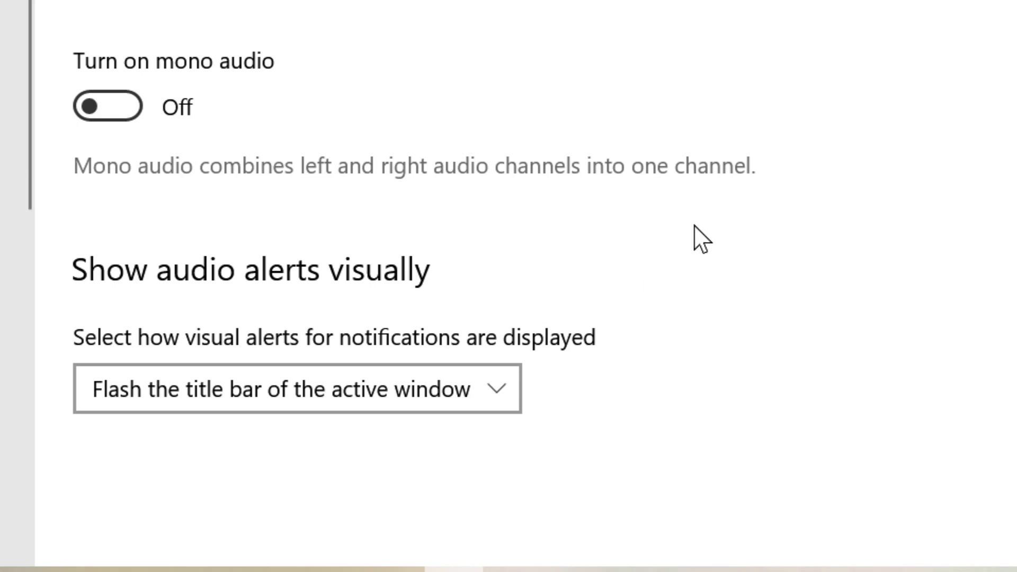
pyautogui.moveTo(222, 307)
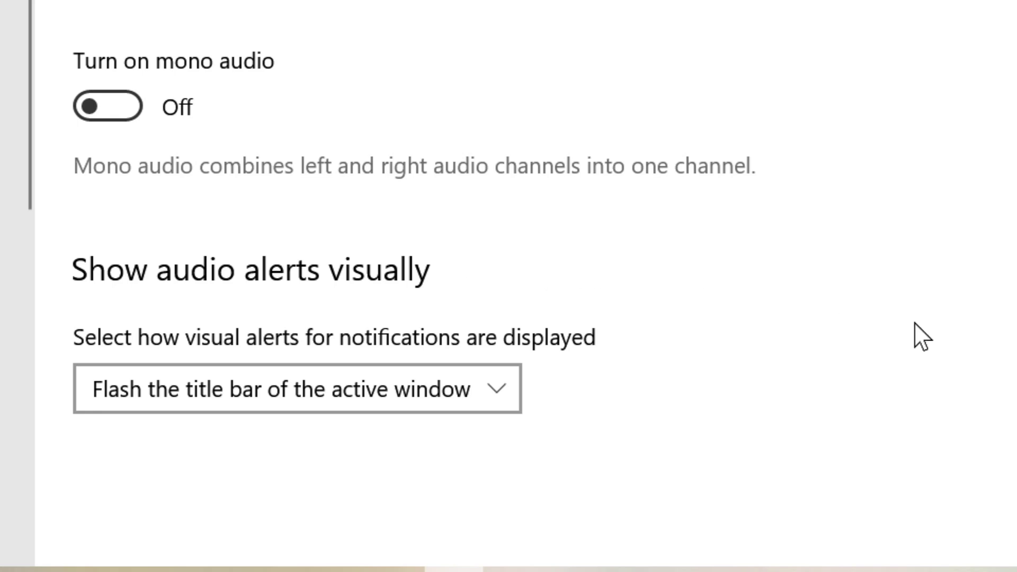
pyautogui.moveTo(791, 372)
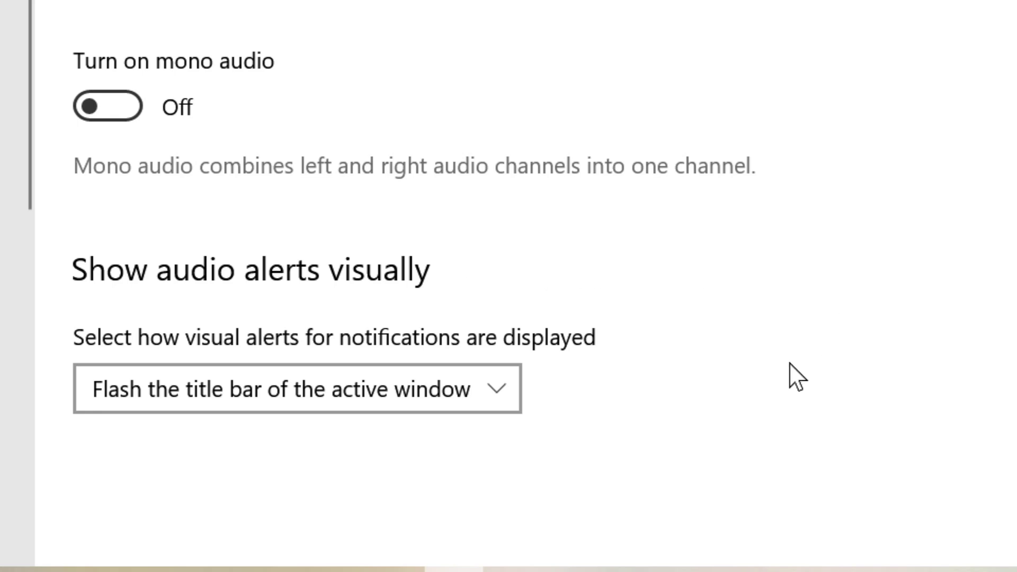